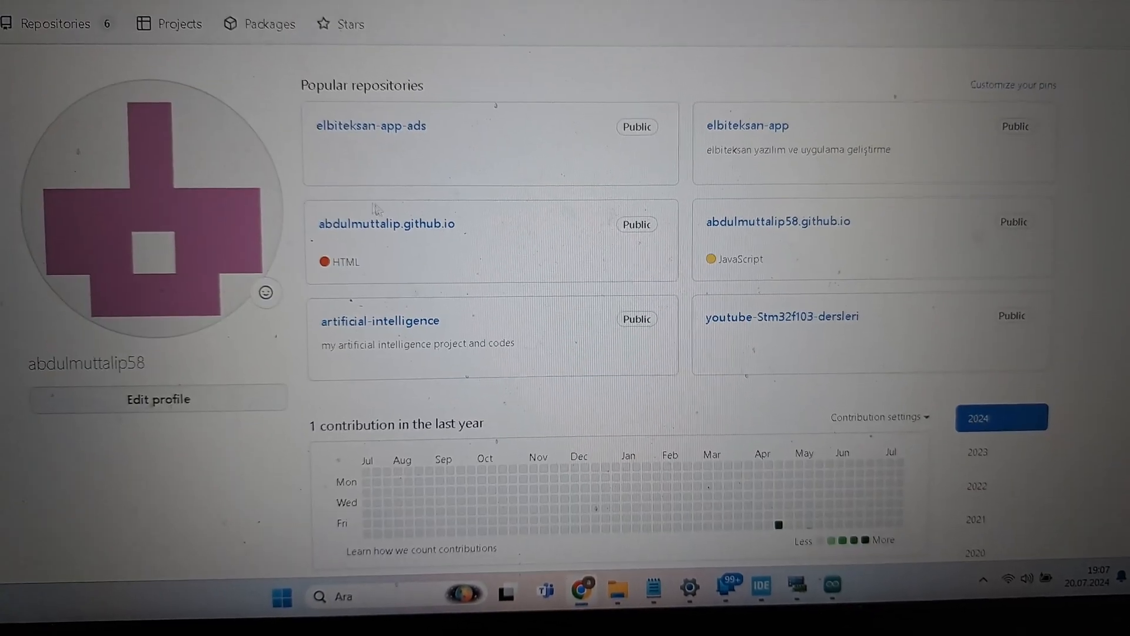
mouse_move(271, 121)
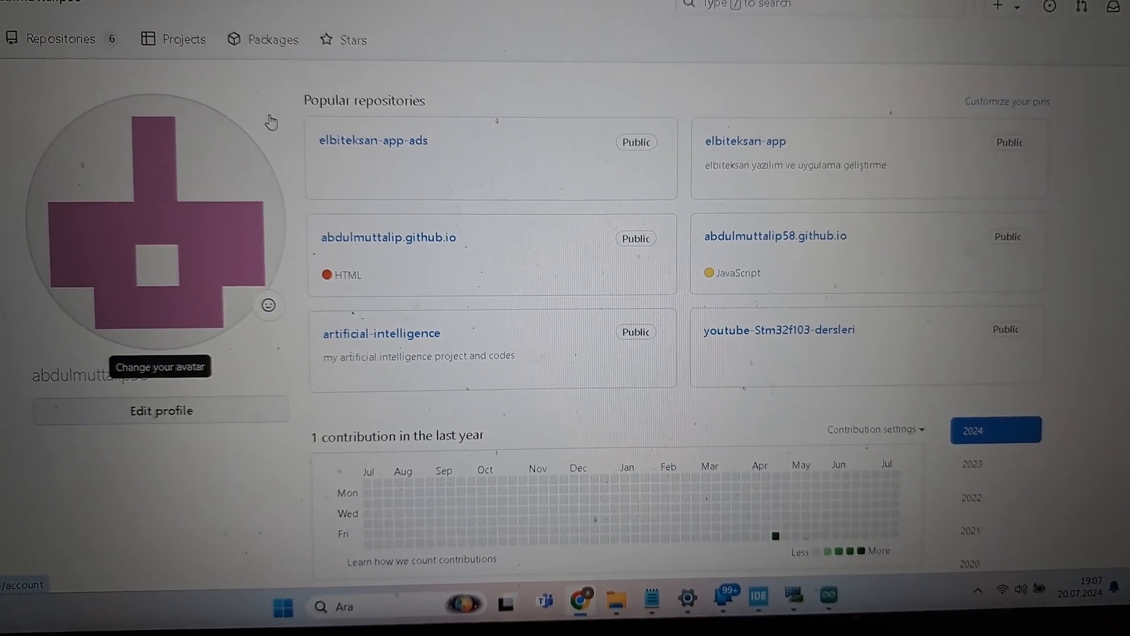
scroll("down", 3)
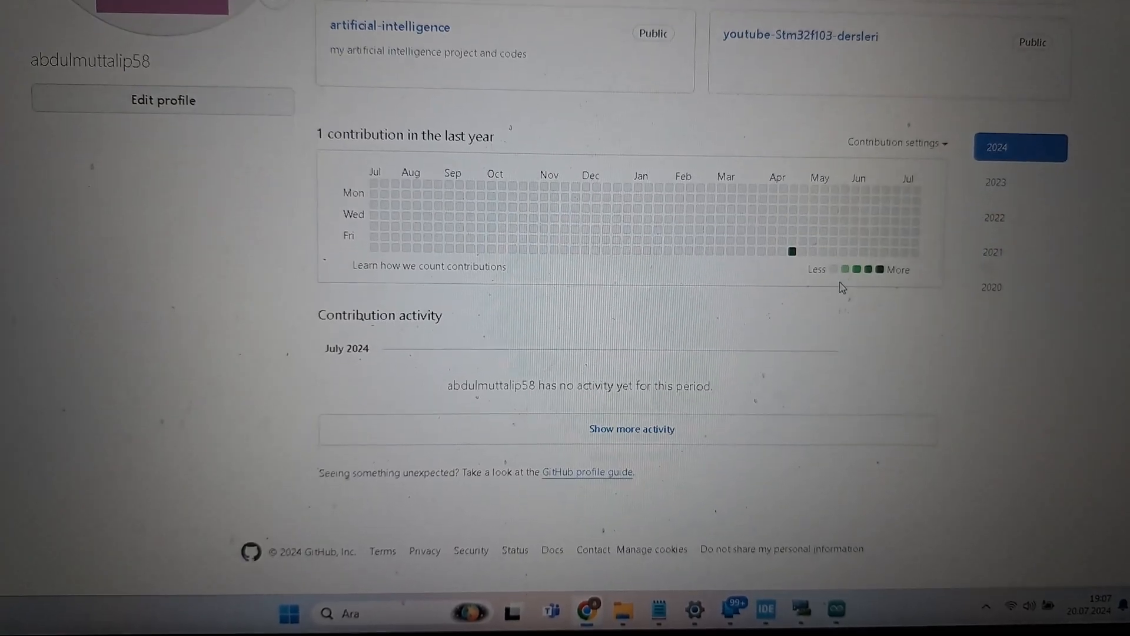